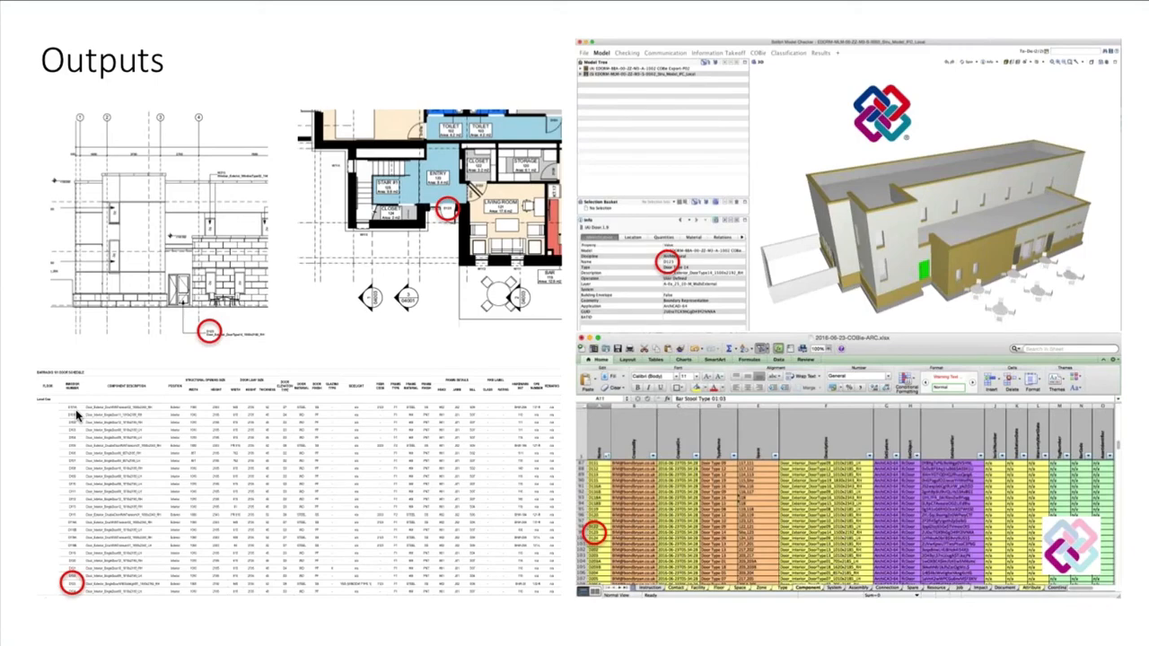
Advance past the second Outputs slide to reach the IFC to Cost (5D) slide
{"action": "key", "text": "right"}
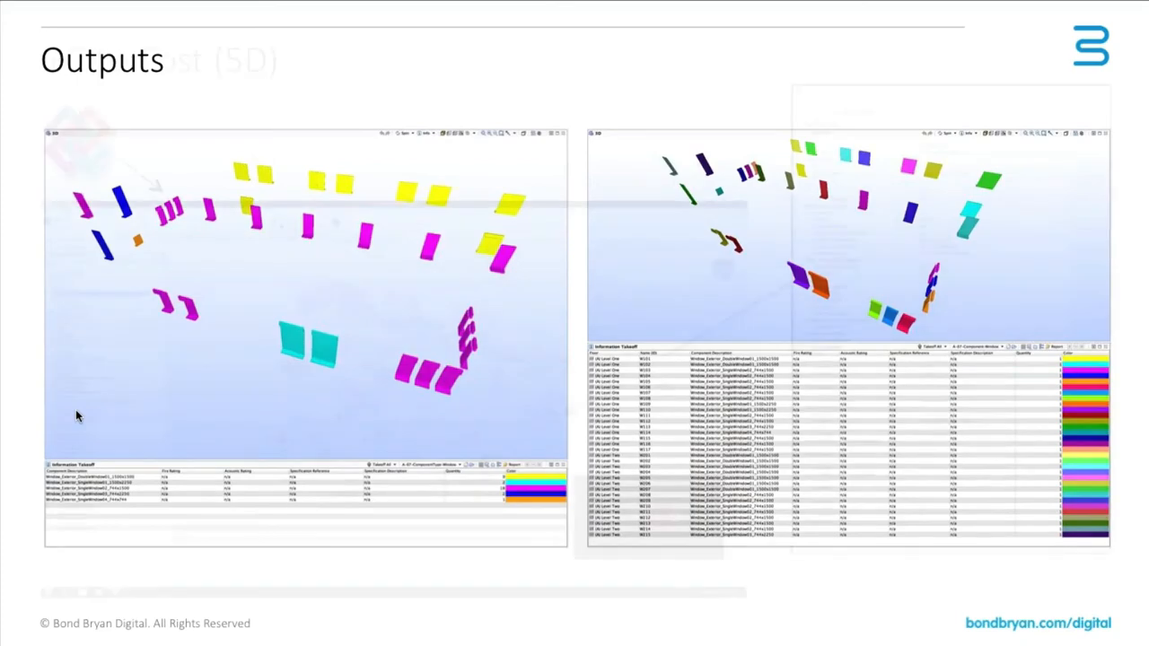
{"action": "key", "text": "right"}
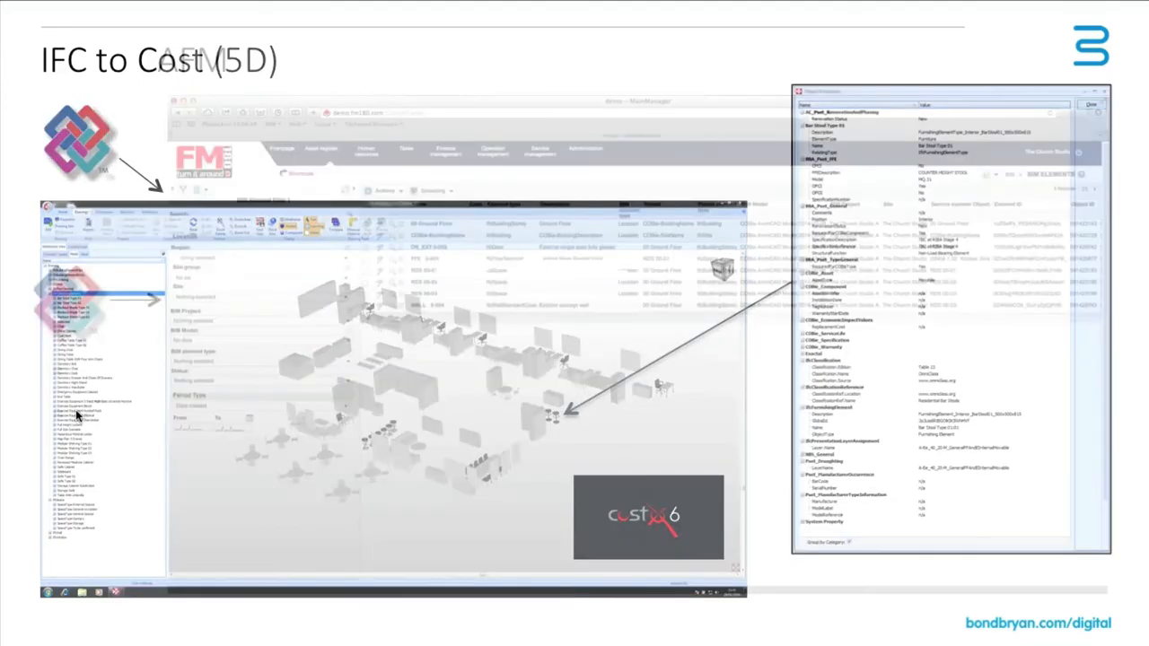
Advance from the IFC to Cost (5D) slide to the IFC to CAFM slide
{"action": "key", "text": "right"}
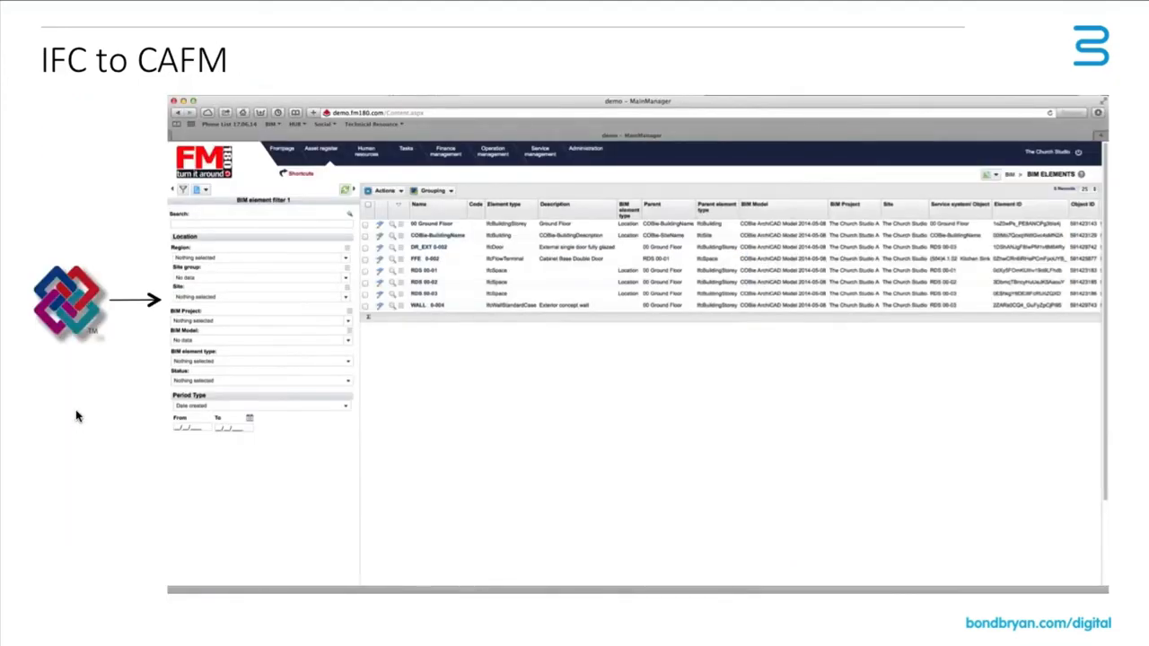